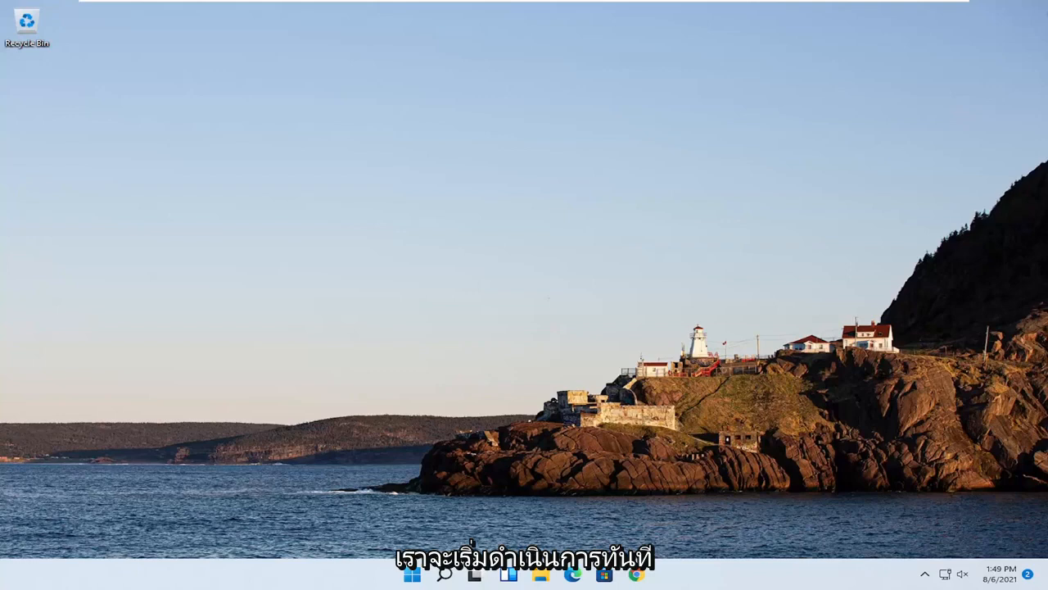
{"action": "mouse_move", "coordinate": [507, 524]}
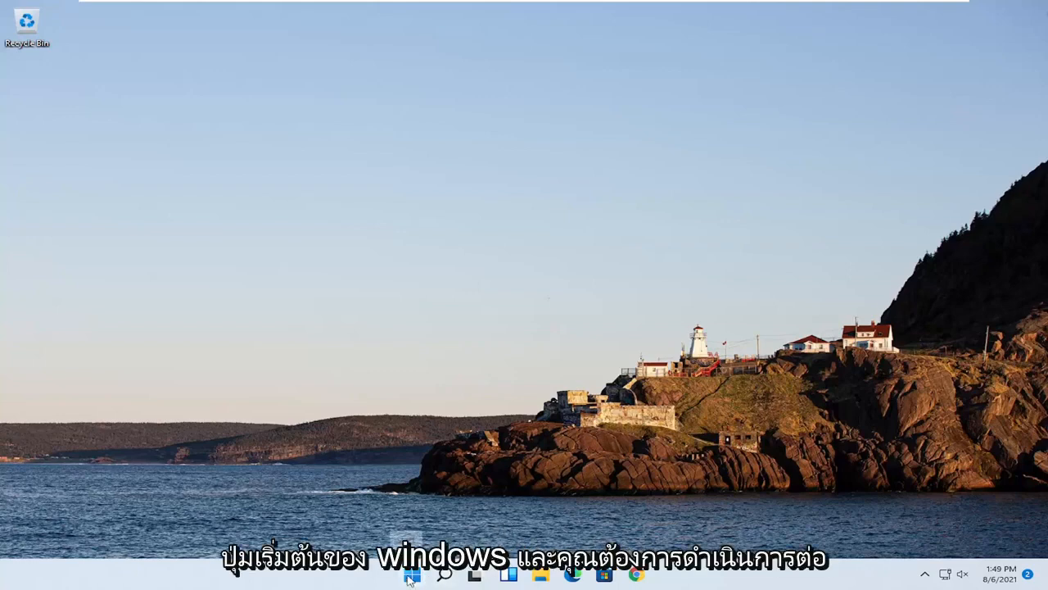
Right-click the Start button to show the Win+X quick-link menu
{"action": "right_click", "coordinate": [409, 577]}
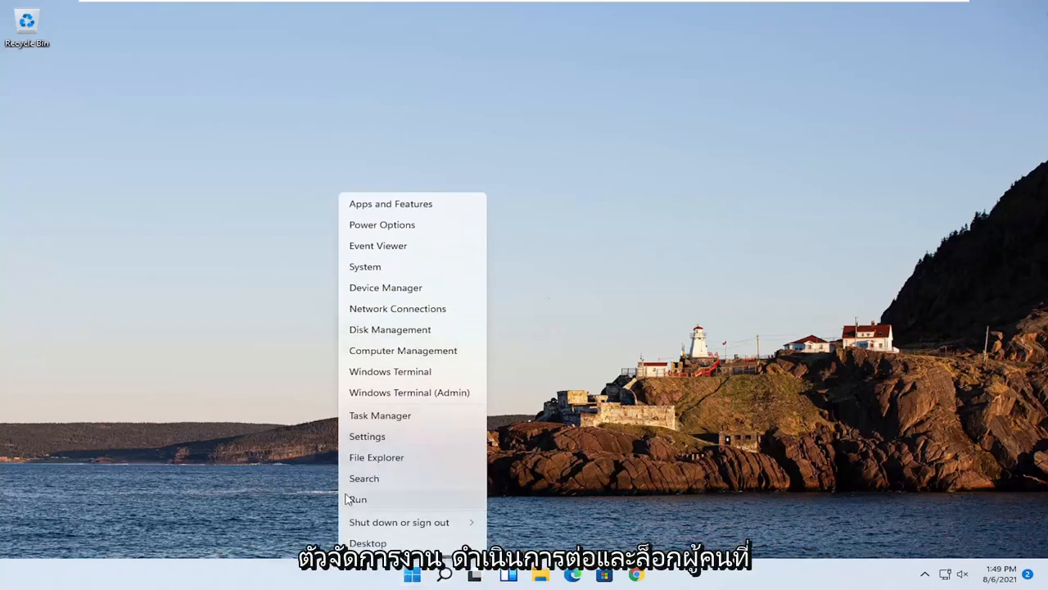
Open Task Manager and restart the Windows Explorer process from the process list
{"action": "left_click", "coordinate": [380, 414]}
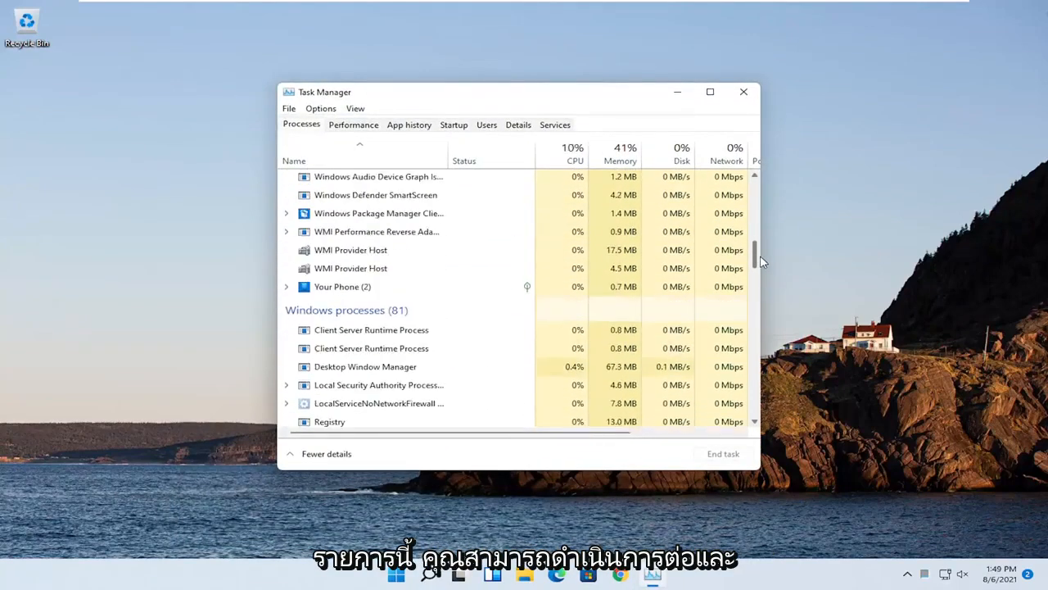
{"action": "scroll", "scroll_direction": "down", "scroll_amount": 3}
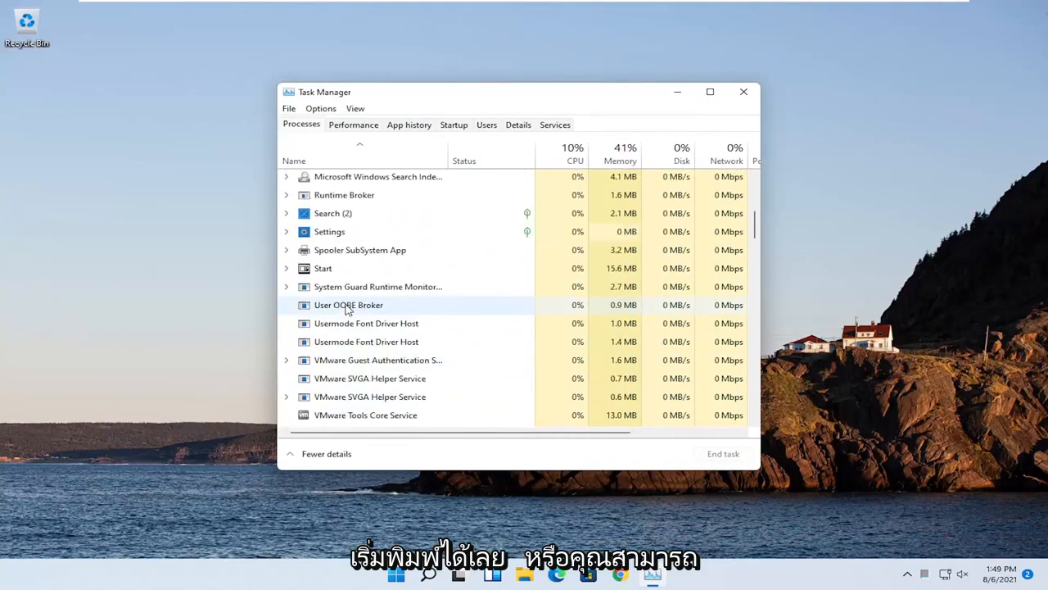
{"action": "scroll", "scroll_direction": "down", "scroll_amount": 3}
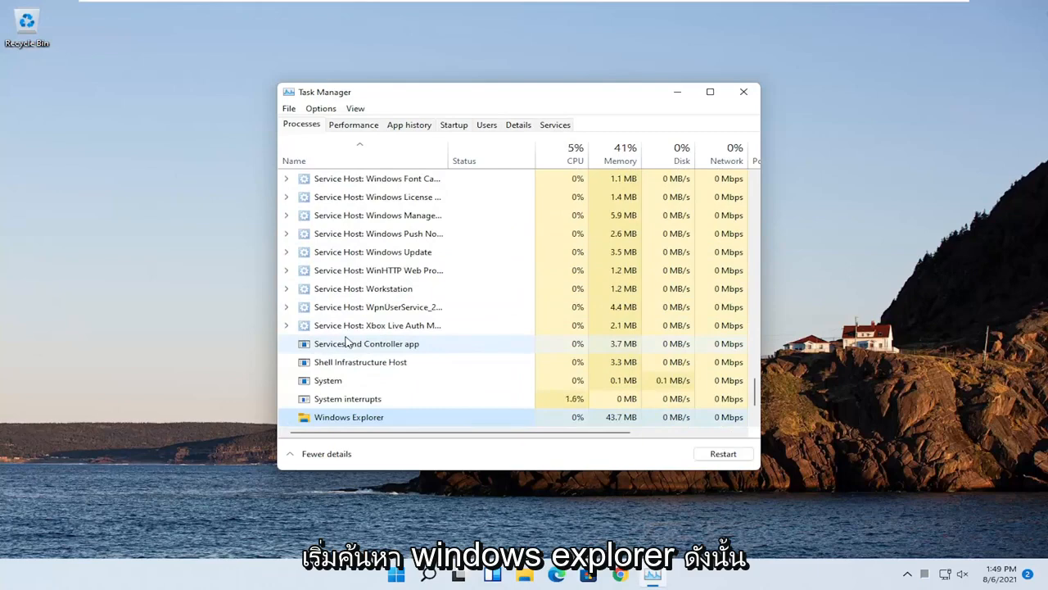
{"action": "scroll", "scroll_direction": "down", "scroll_amount": 3}
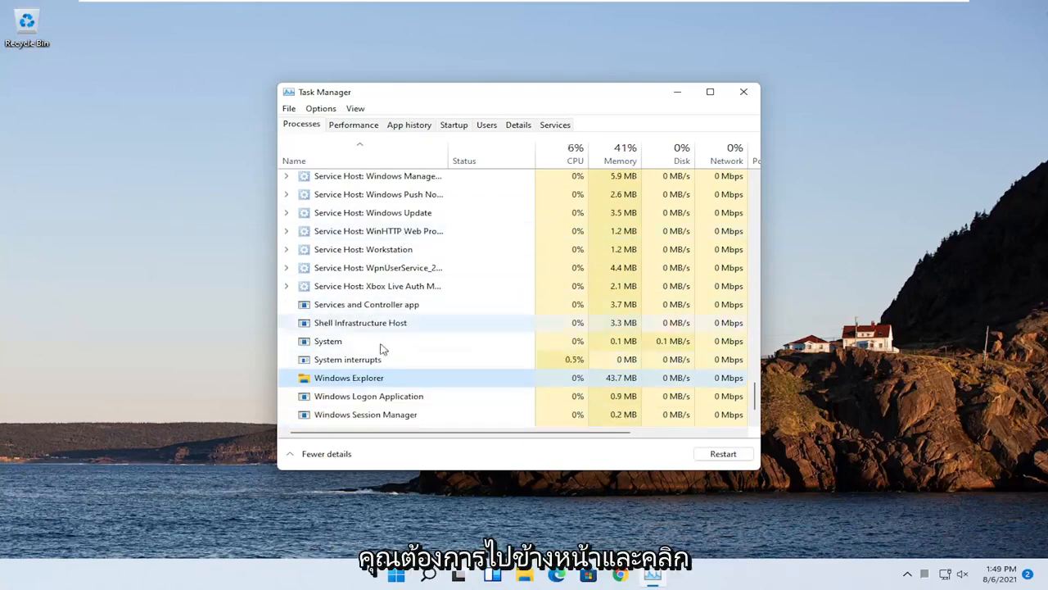
{"action": "right_click", "coordinate": [348, 378]}
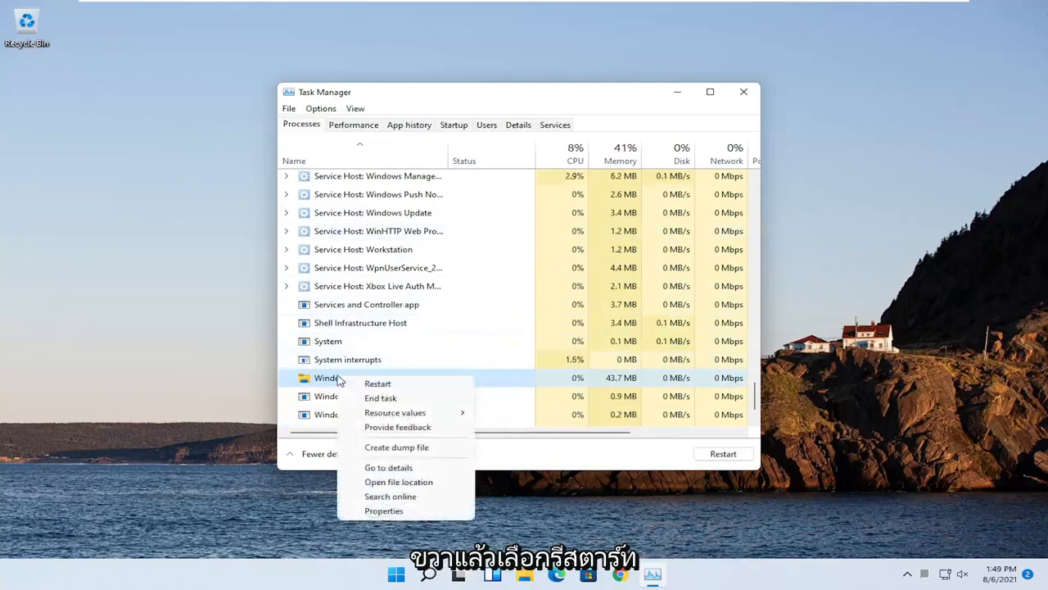
{"action": "left_click", "coordinate": [378, 383]}
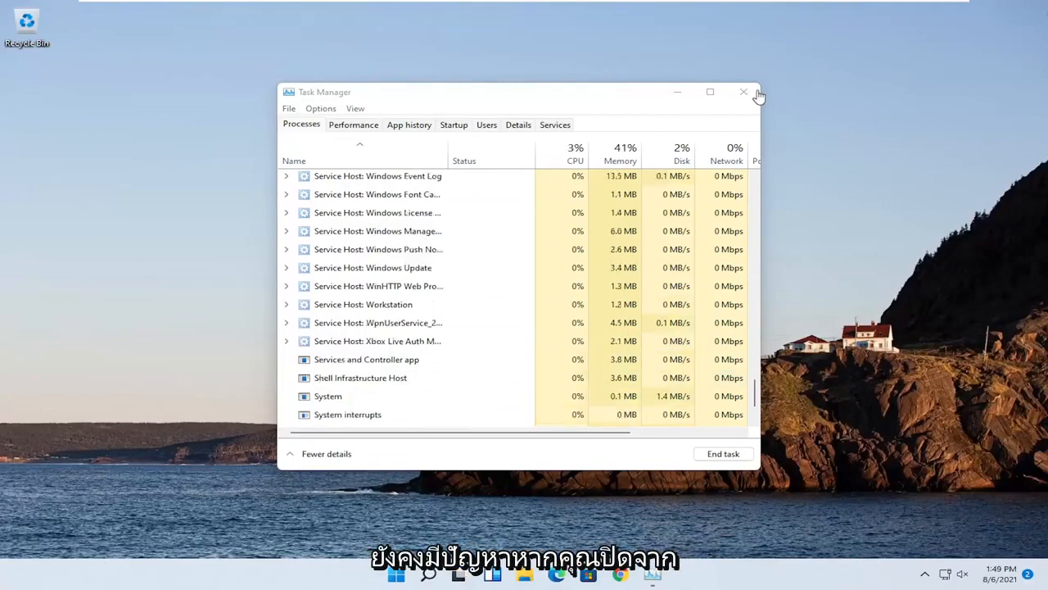
{"action": "mouse_move", "coordinate": [743, 92]}
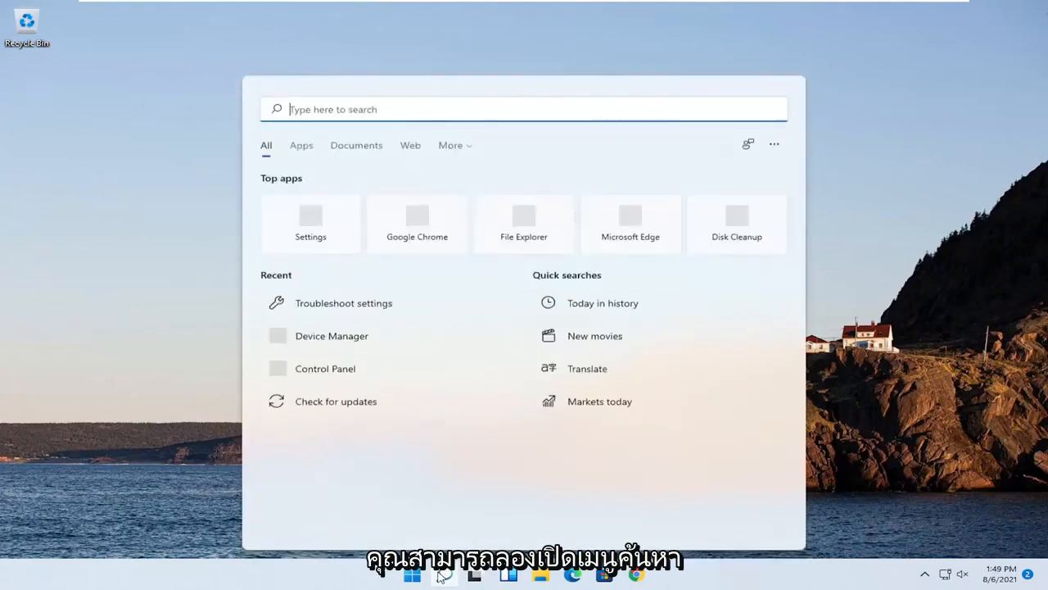
Search for cmd and run Command Prompt as administrator
{"action": "type", "text": "cmd"}
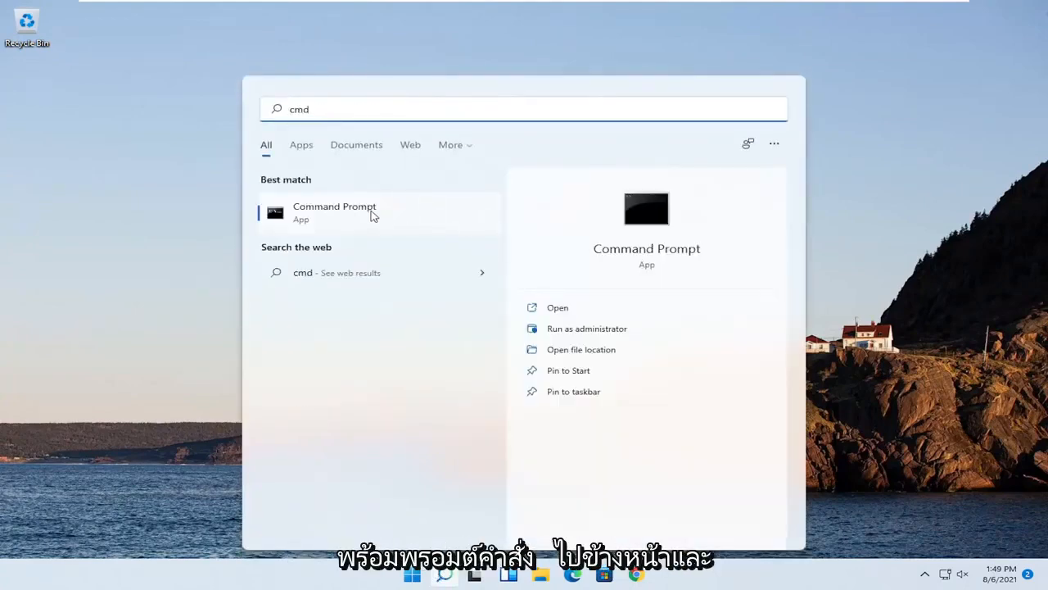
{"action": "right_click", "coordinate": [334, 212]}
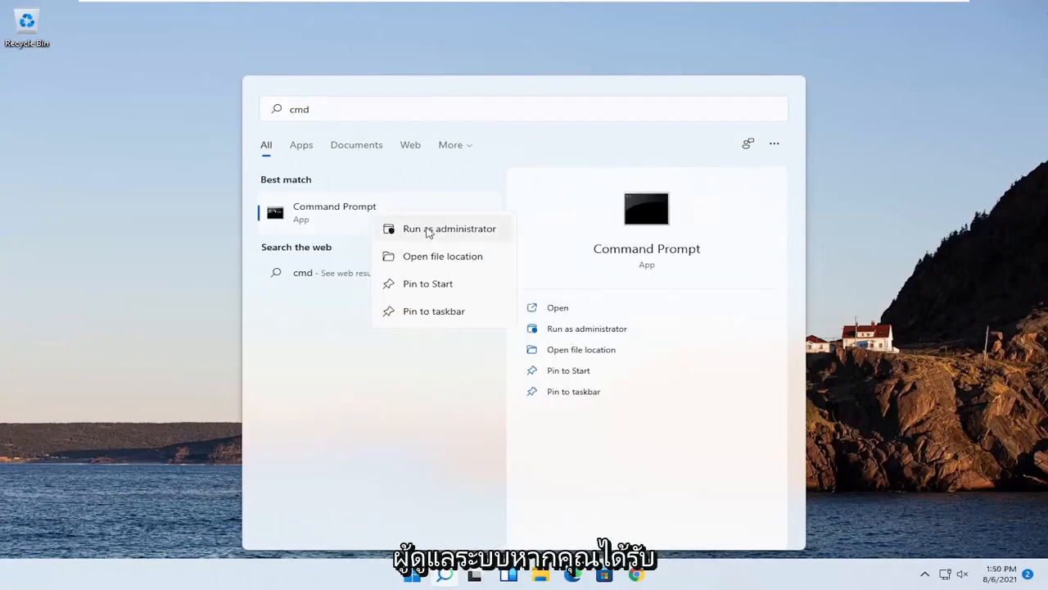
{"action": "left_click", "coordinate": [449, 228]}
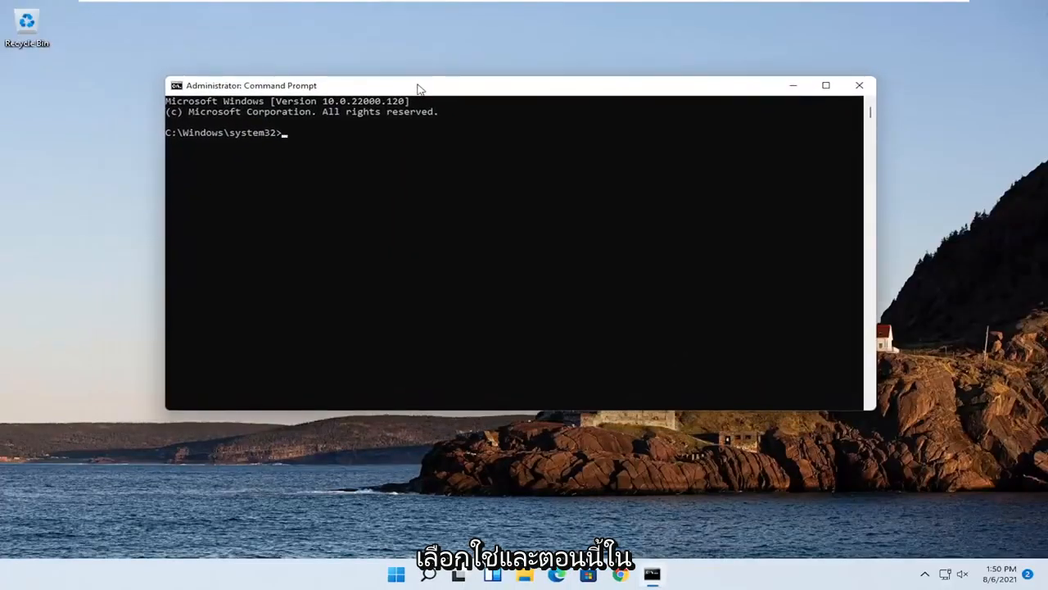
Run 'sfc /scannow' in the elevated Command Prompt
{"action": "type", "text": "sf"}
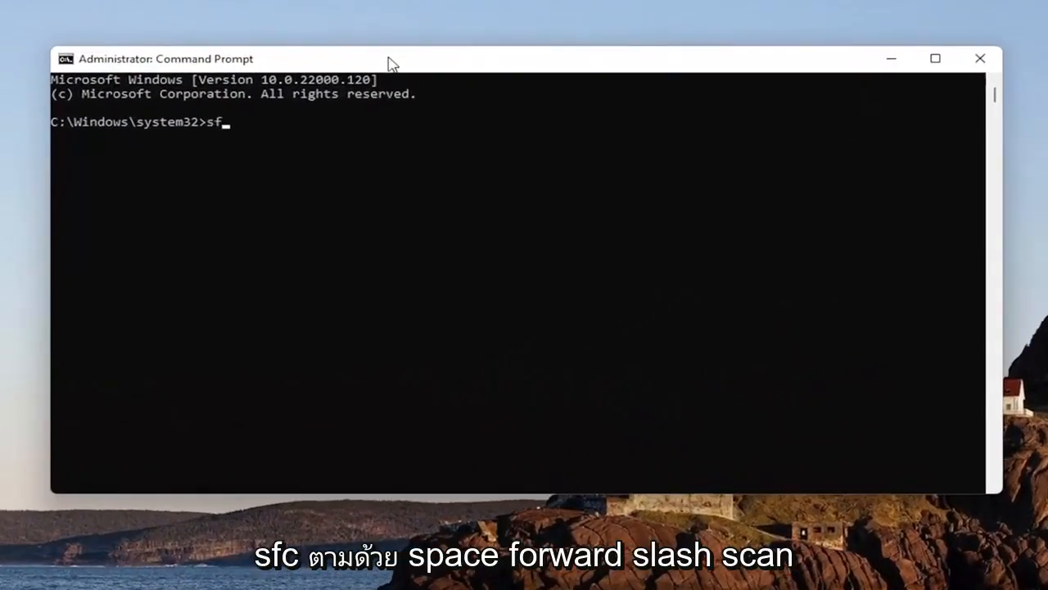
{"action": "type", "text": "c"}
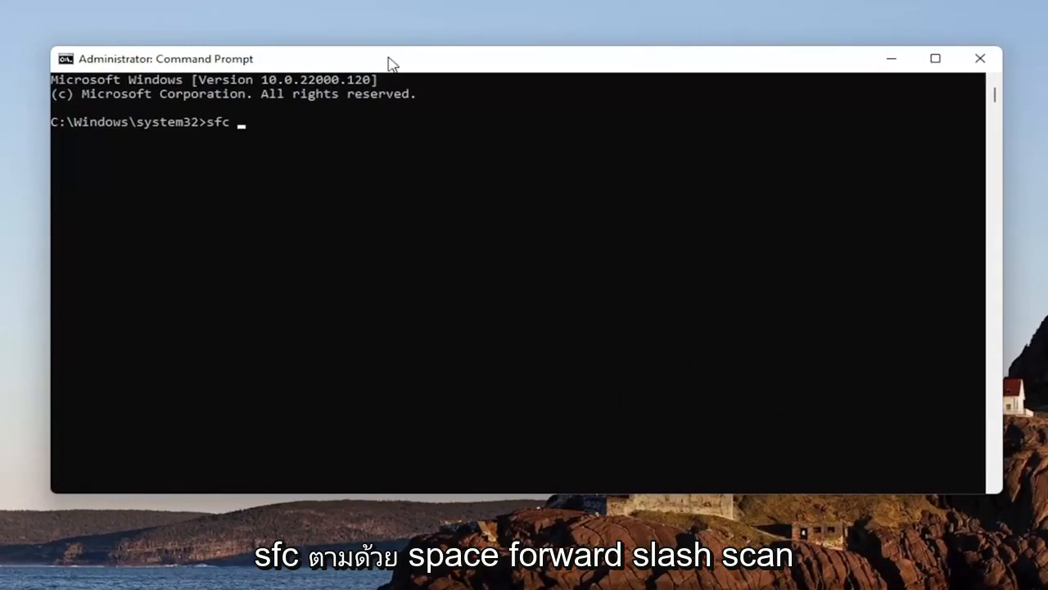
{"action": "type", "text": "/scannow"}
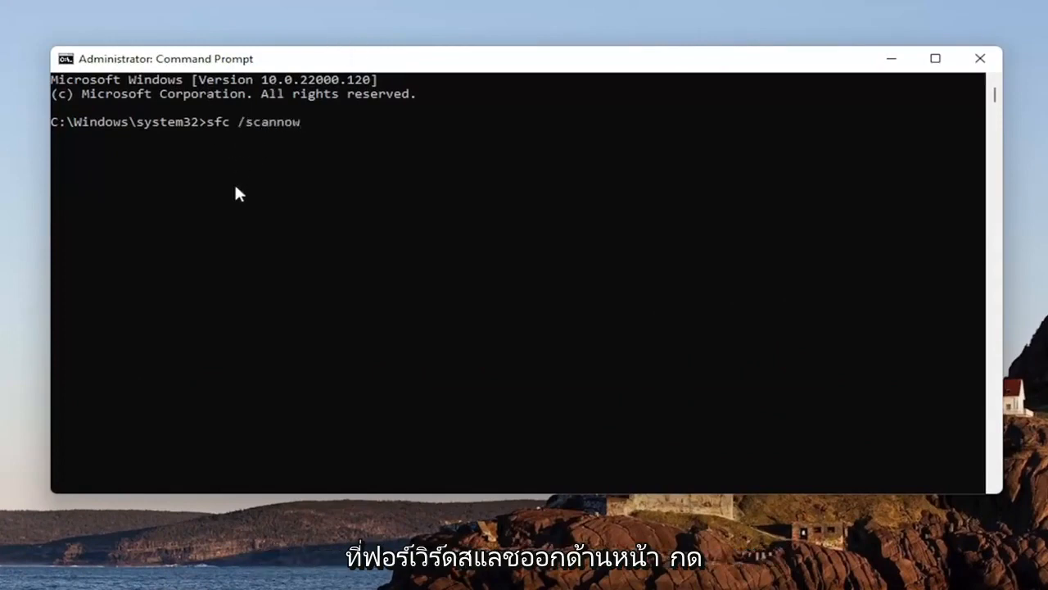
{"action": "key", "text": "enter"}
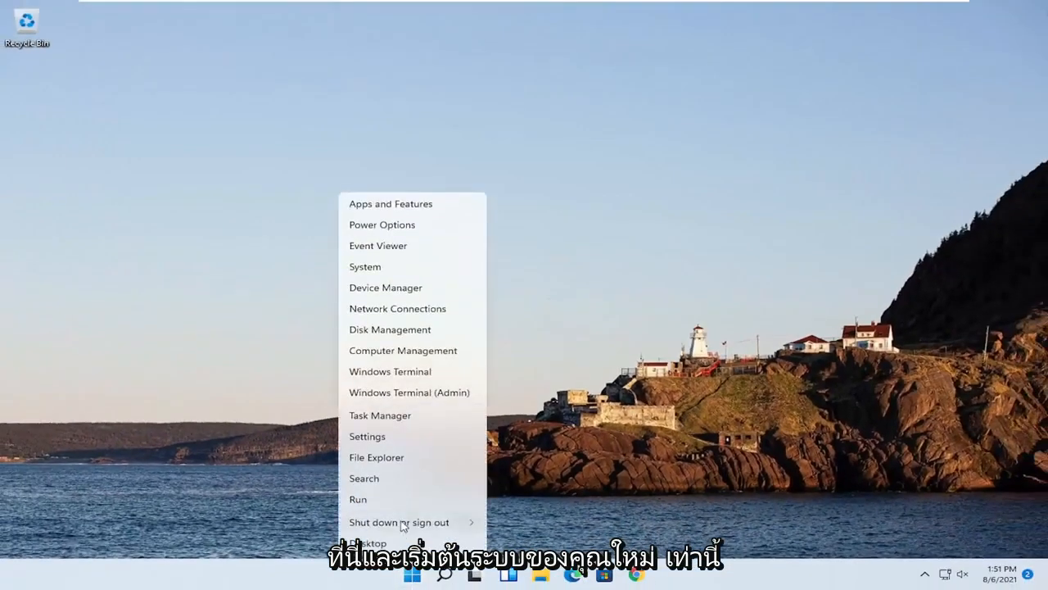
Open the Shut down or sign out options from the Start quick-link menu
{"action": "left_click", "coordinate": [399, 521]}
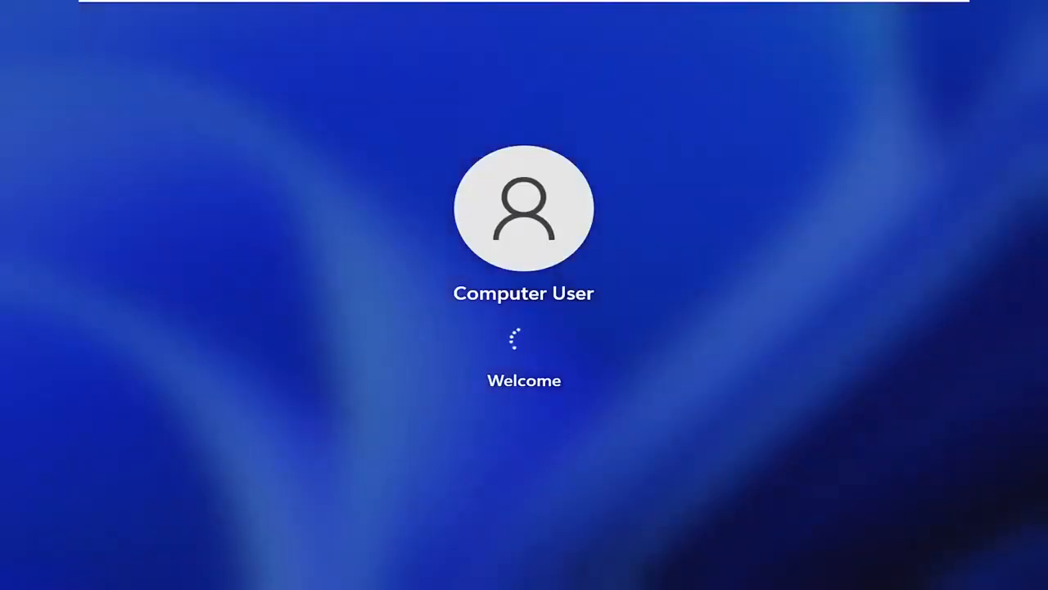